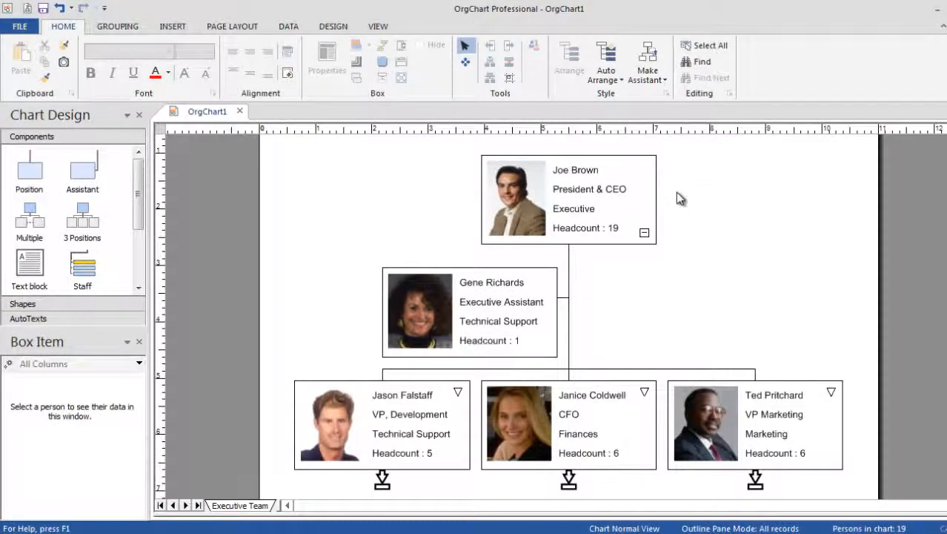
Switch the chart to master page editing from the View options.
left_click(378, 26)
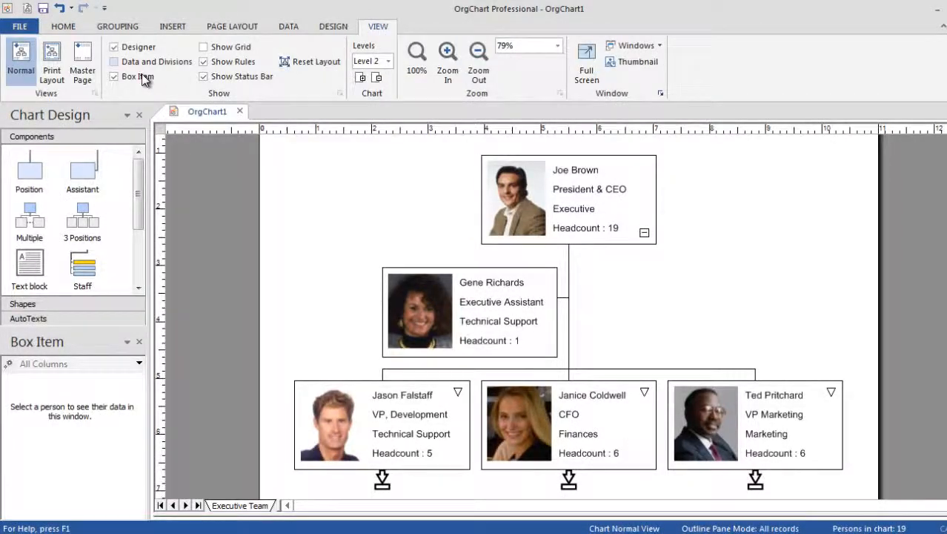
left_click(82, 65)
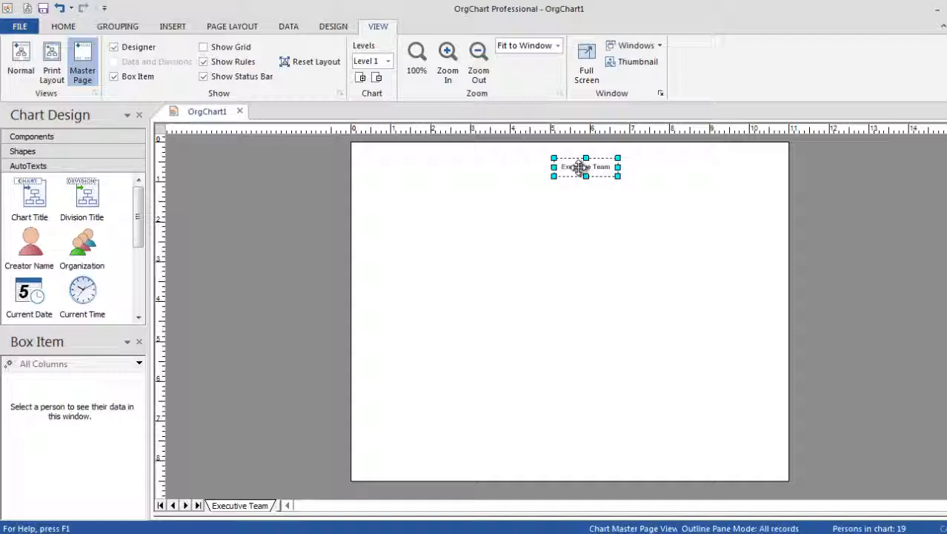
Enlarge the font of the 'Executive Team' title text box.
double_click(586, 166)
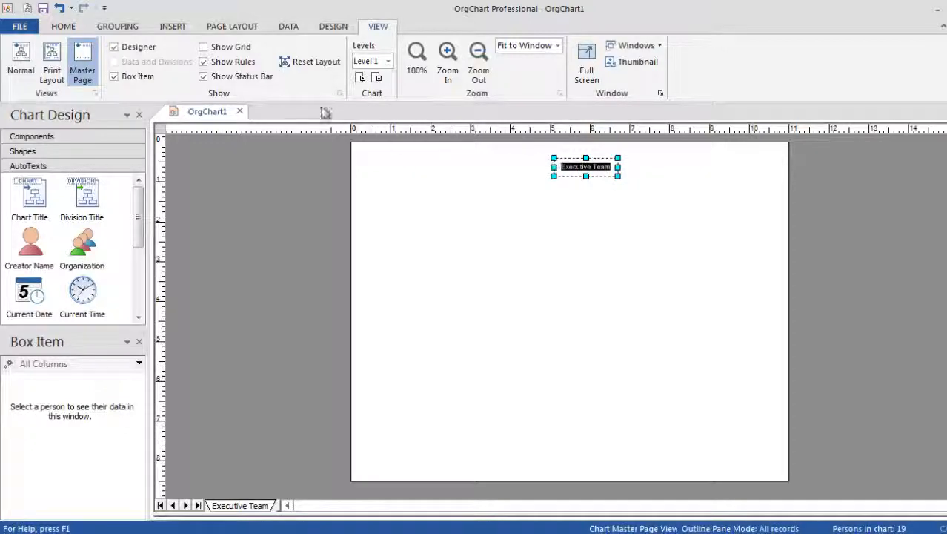
left_click(63, 26)
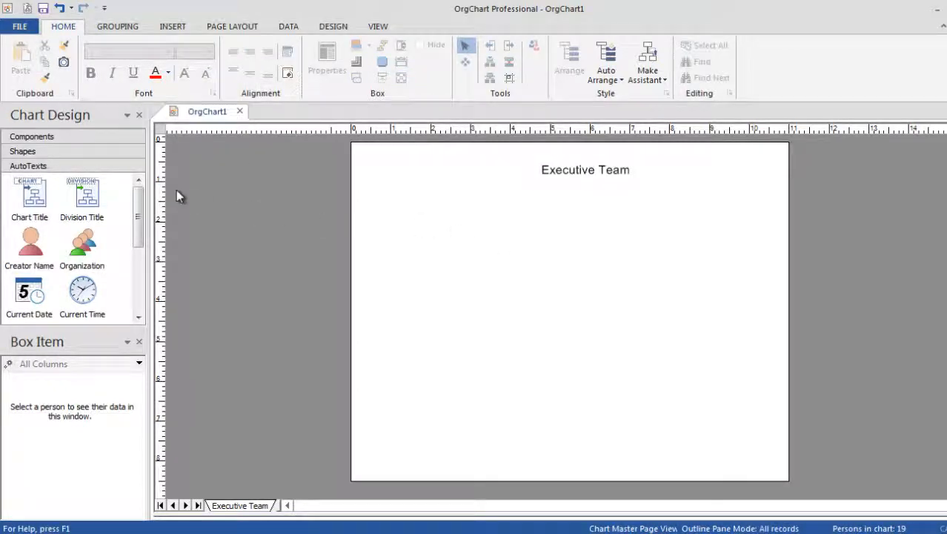
Place the Division Number field in the page's bottom-right corner and open picture insertion.
scroll("down", 3)
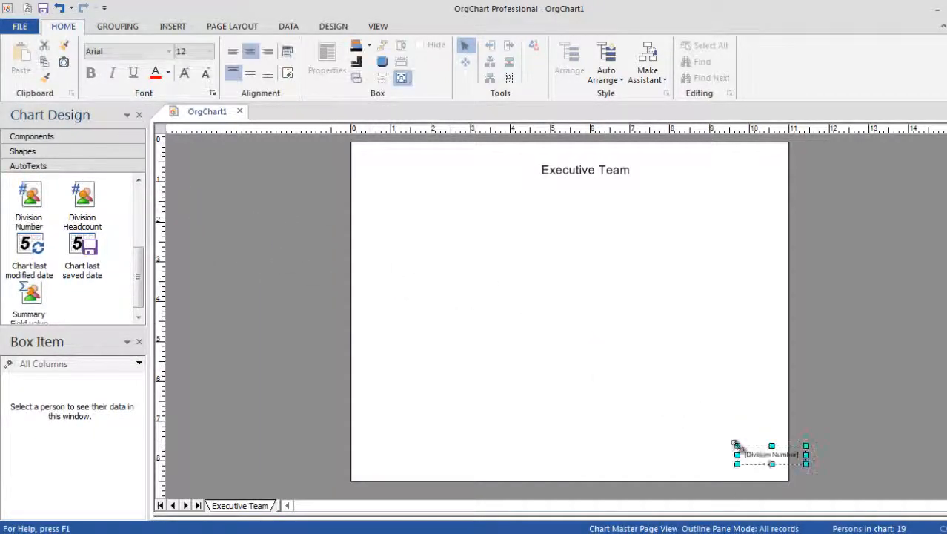
left_click_drag(771, 455, 744, 462)
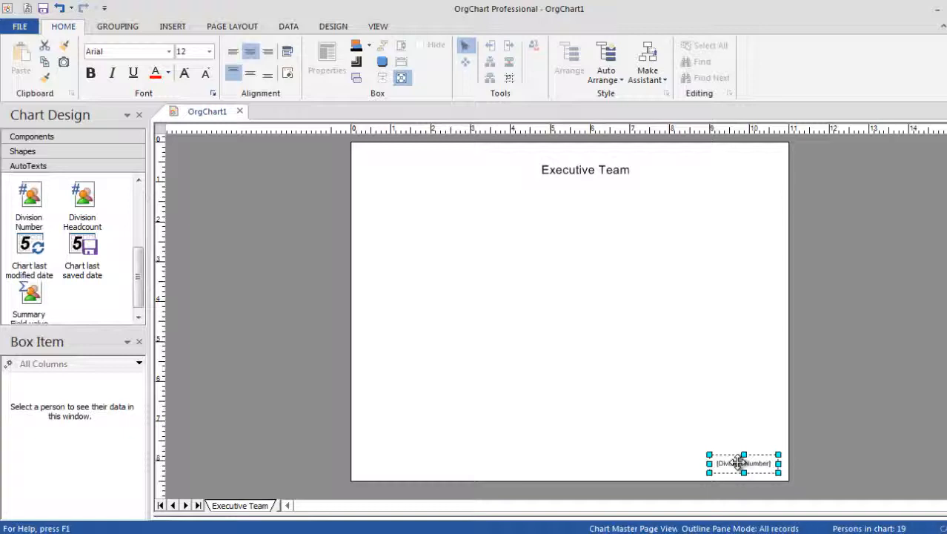
left_click(211, 51)
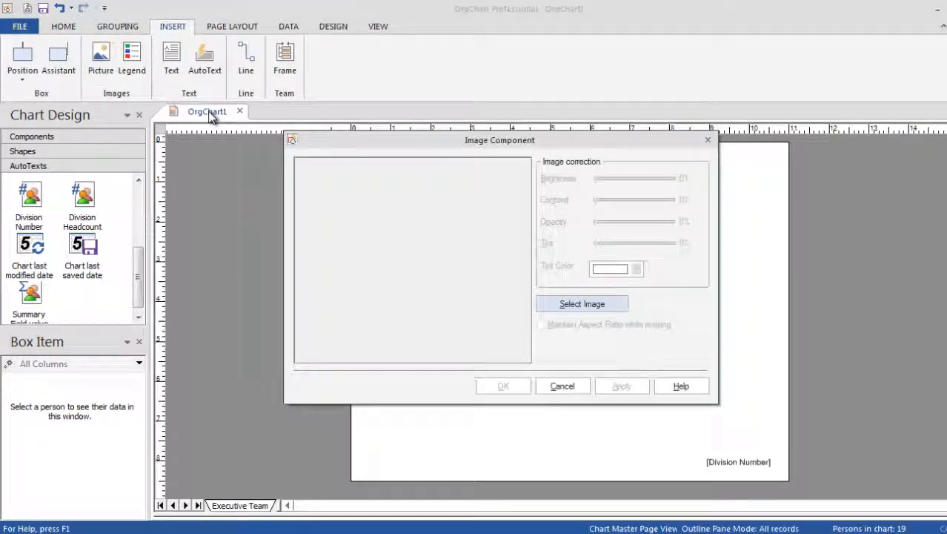
Insert the OrgChart-logo image and position it at the top-left corner.
left_click(582, 303)
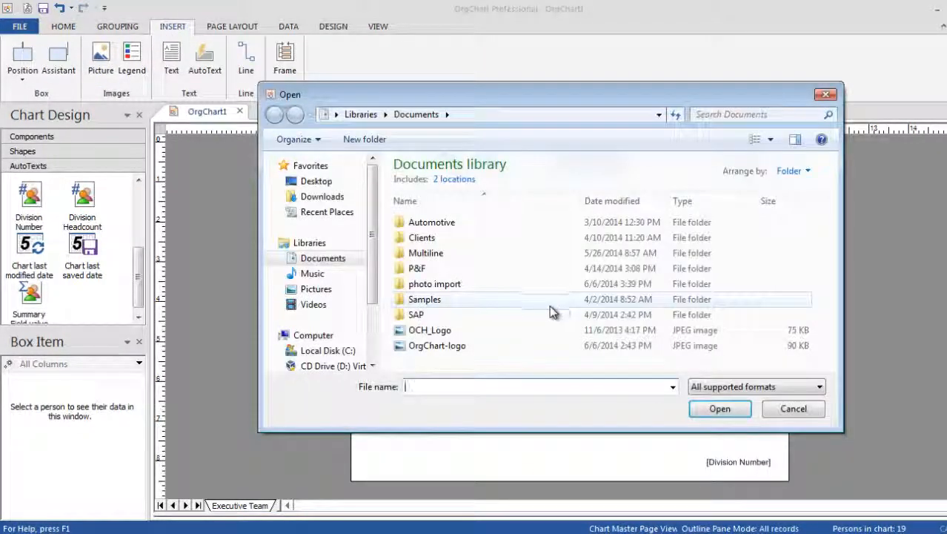
left_click(720, 409)
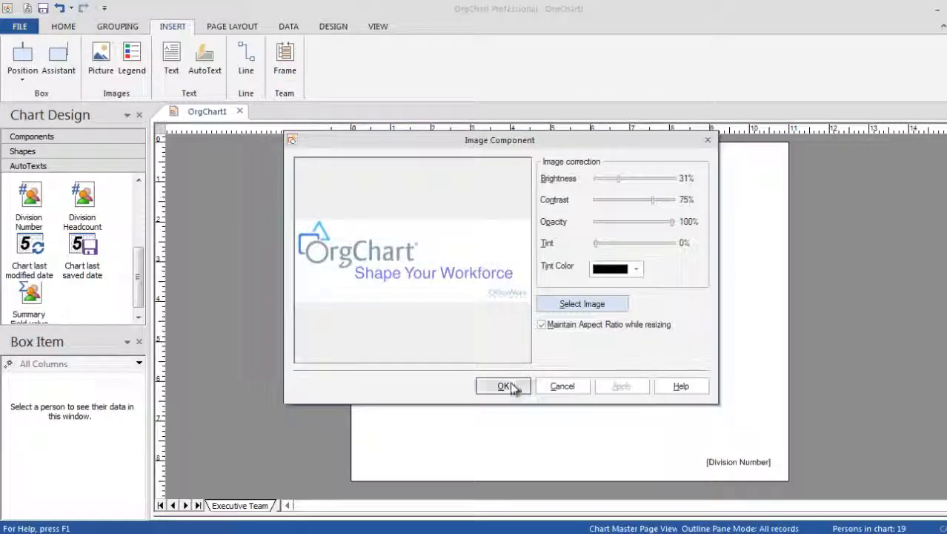
left_click(502, 385)
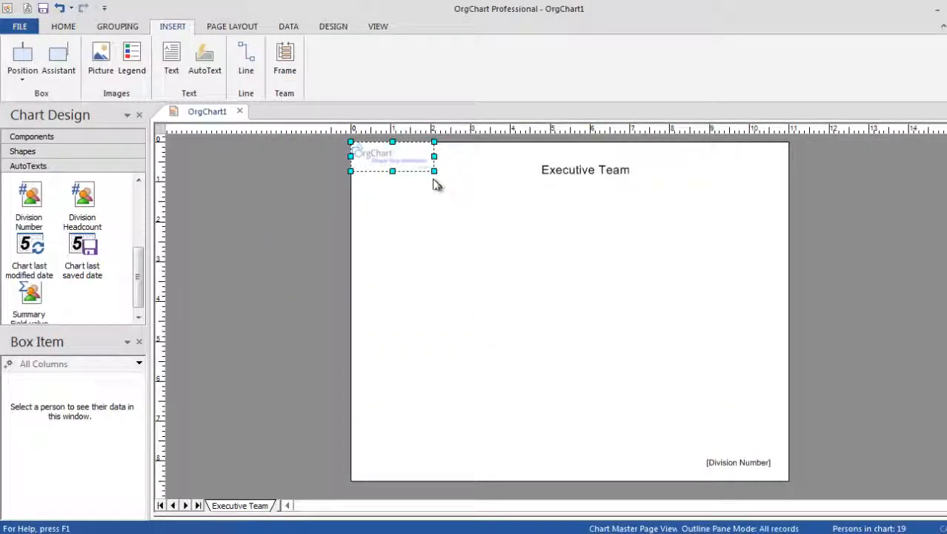
left_click(540, 220)
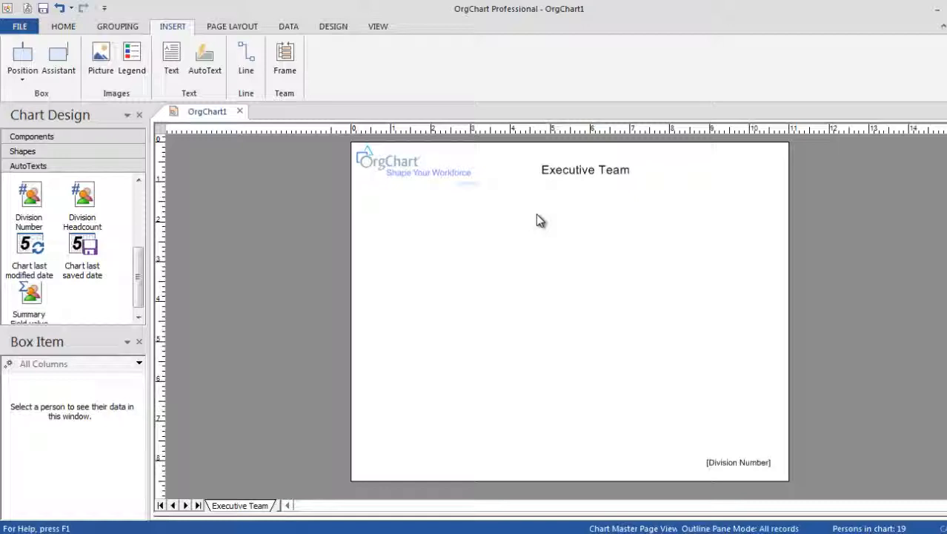
mouse_move(140, 285)
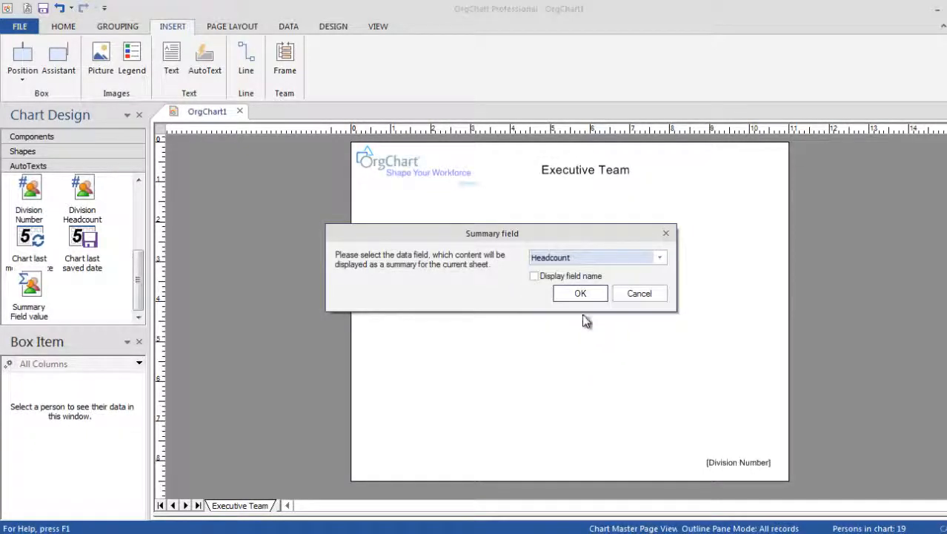
Confirm the Headcount, Male and Female summary fields in the top-right corner.
left_click(580, 293)
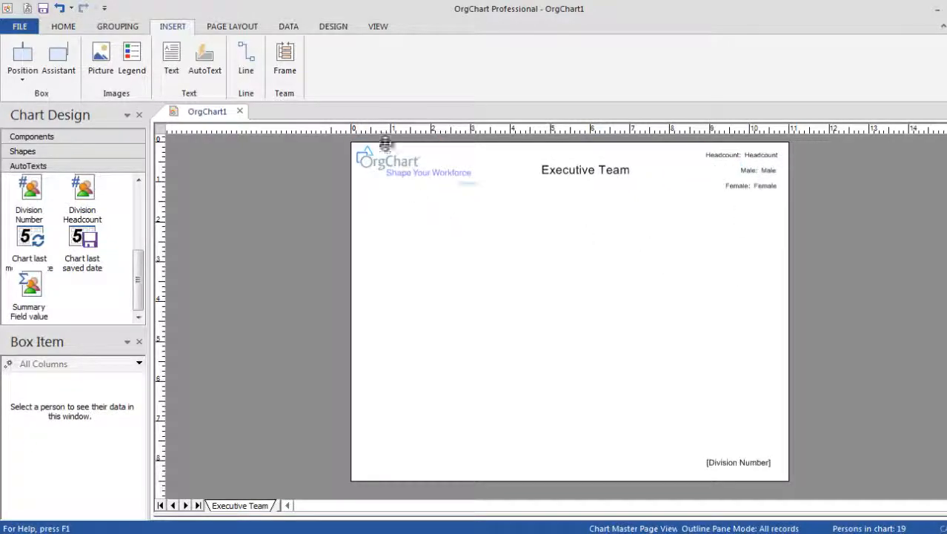
left_click(377, 26)
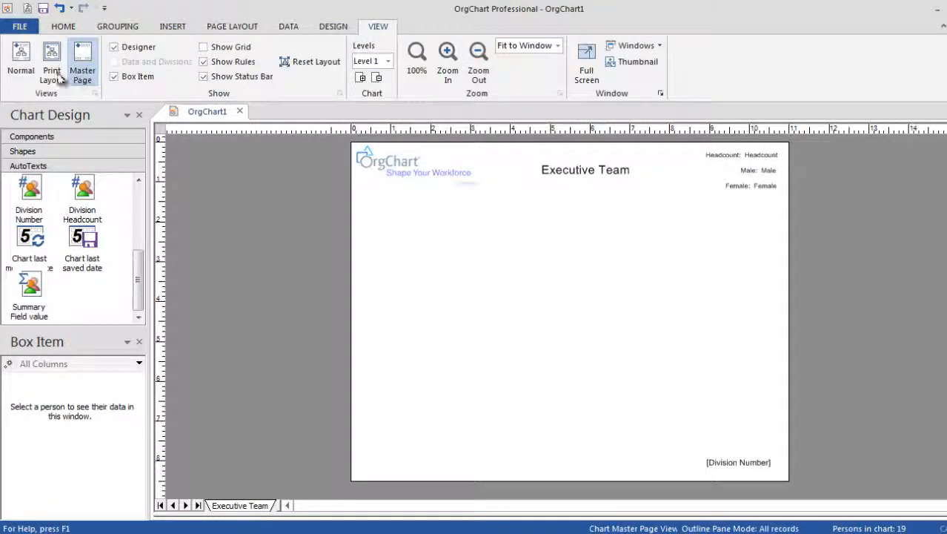
Return to Normal view and zoom out to see the whole page.
left_click(21, 59)
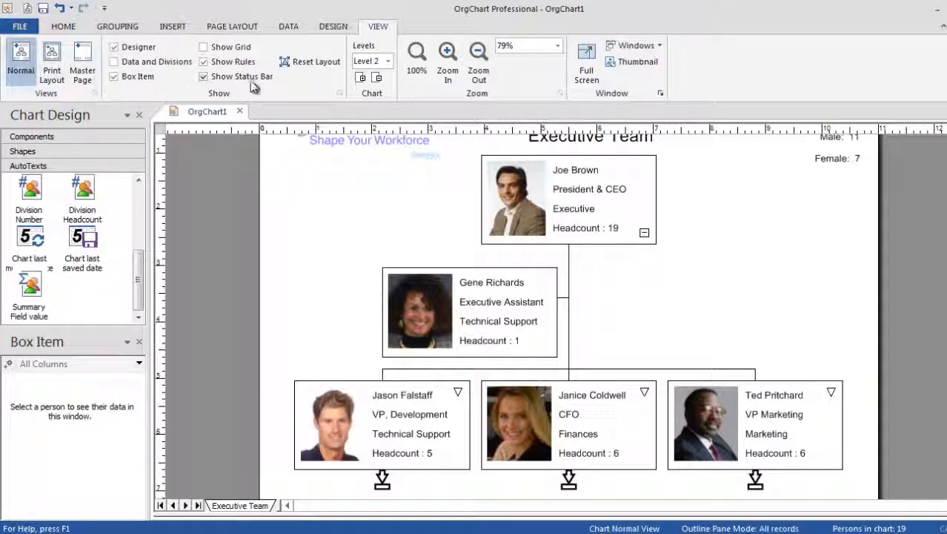
left_click(476, 54)
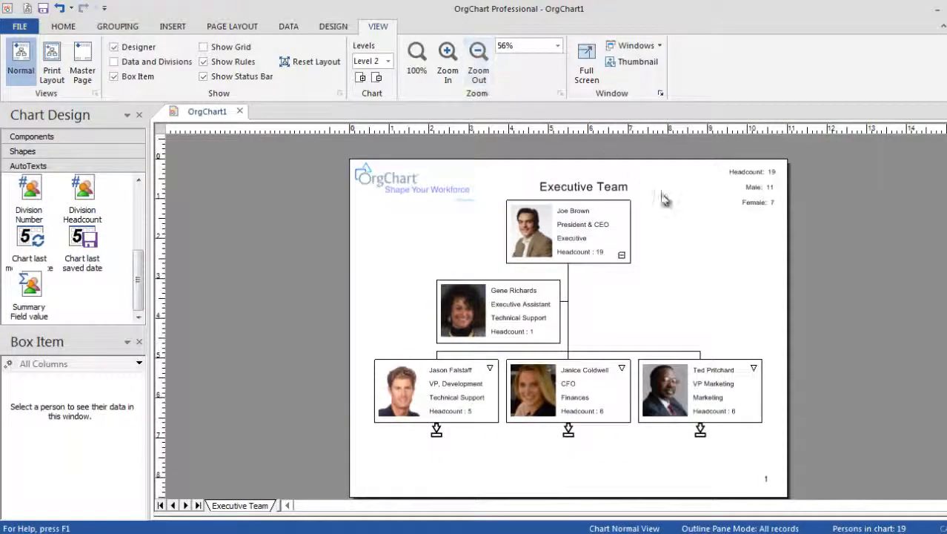
mouse_move(684, 239)
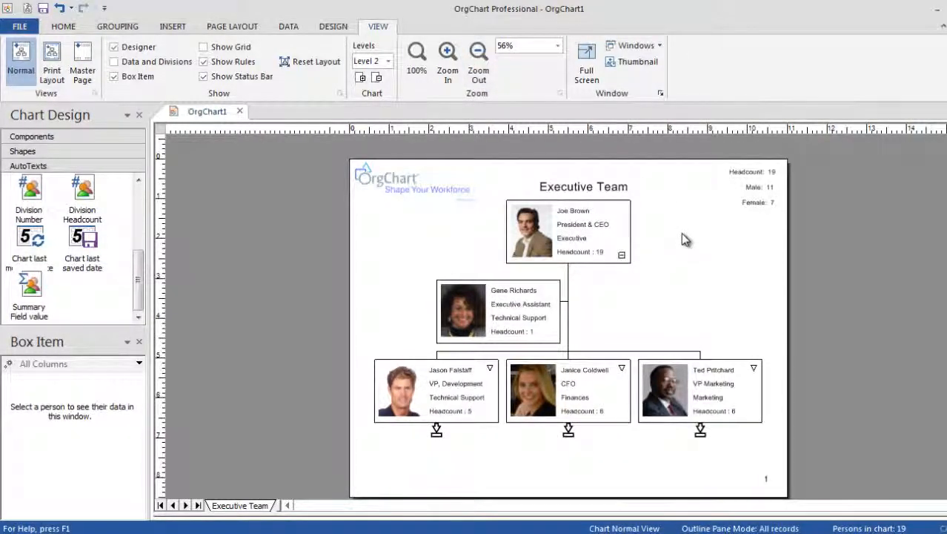